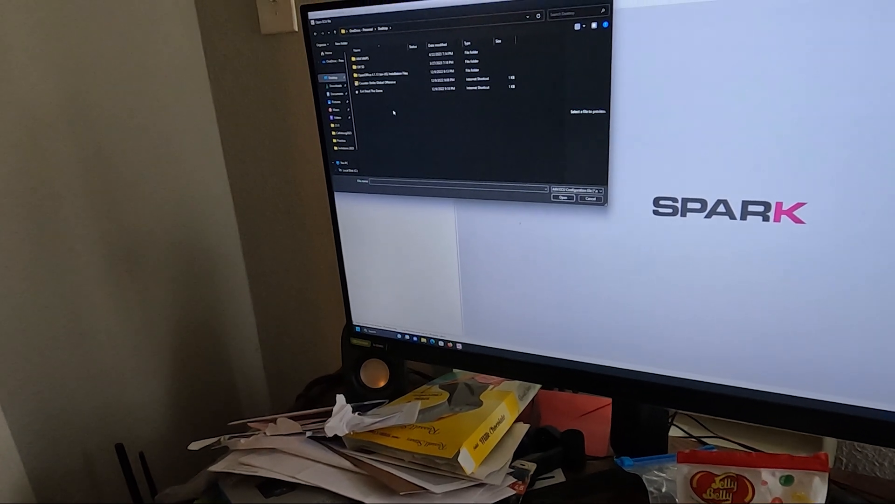
Enter the AIM MAPS desktop folder and select the map file inside
double_click(361, 56)
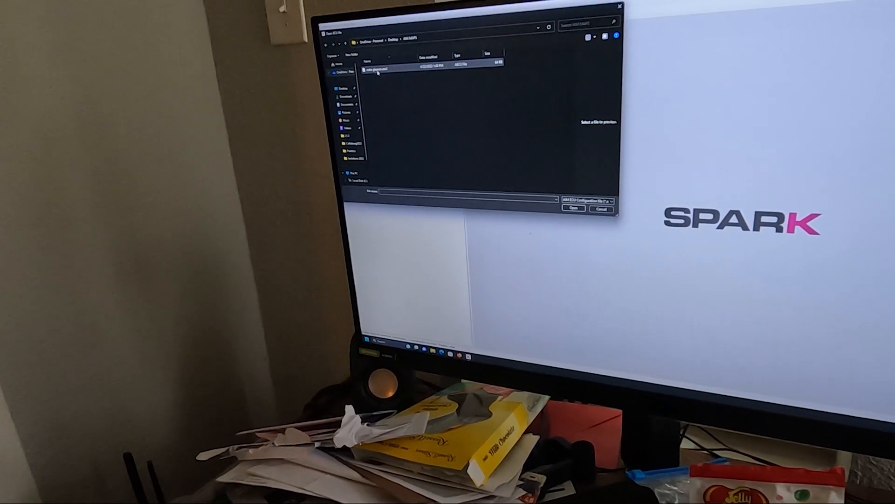
click(573, 209)
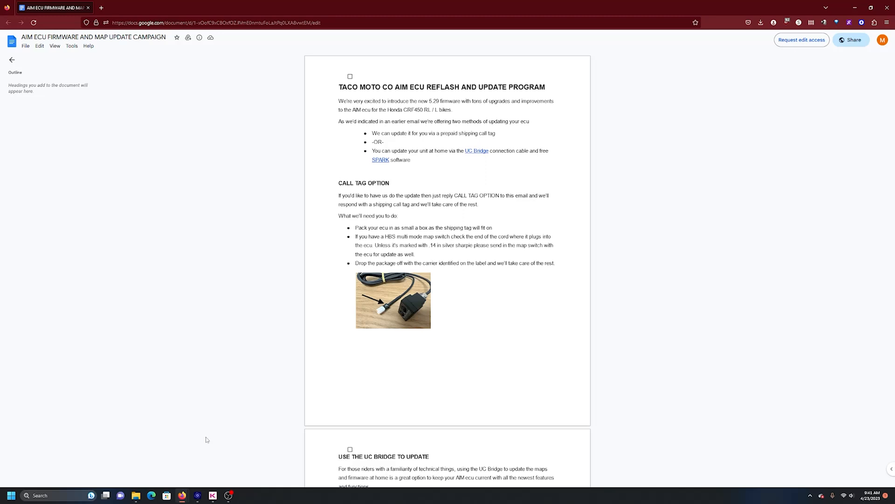
mouse_move(0, 319)
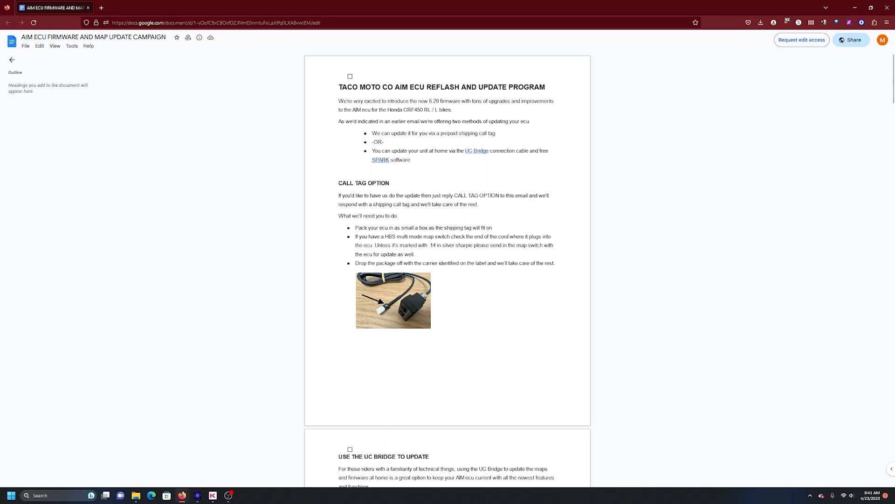
mouse_move(465, 359)
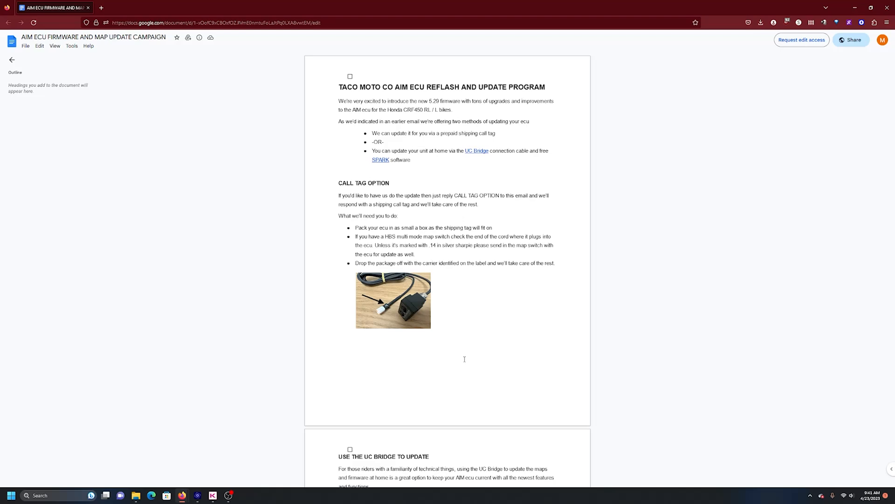
Scroll the update doc past UC Bridge to the 'Install the Spark Software on Your Computer' heading
scroll(down, 3)
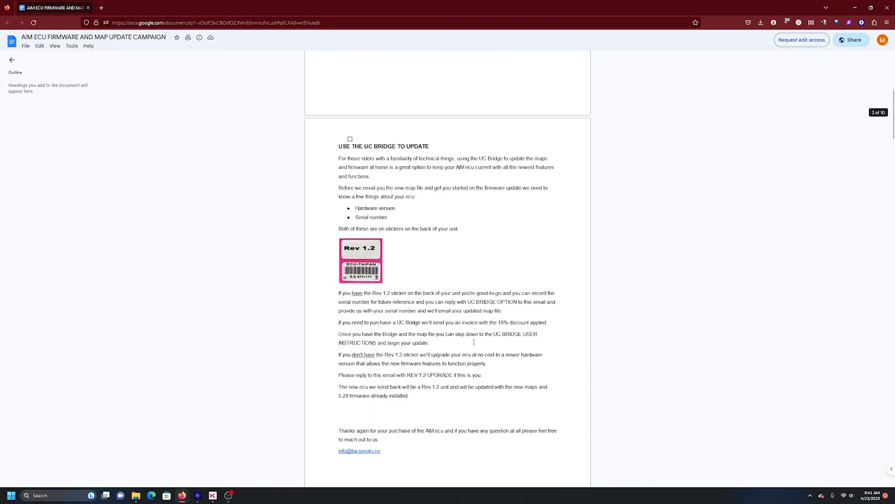
scroll(down, 3)
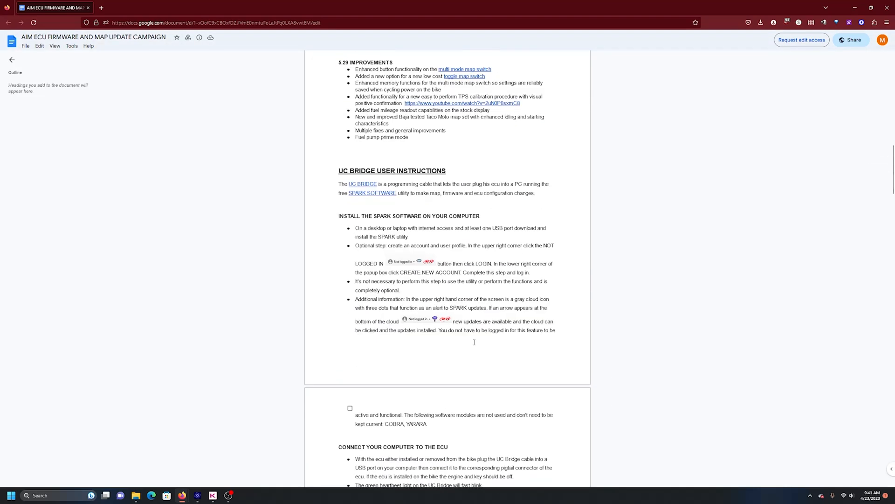
scroll(down, 3)
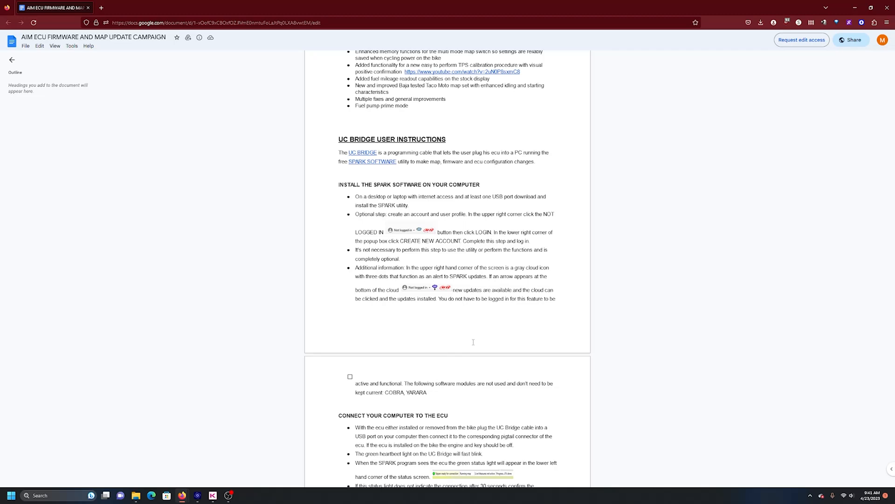
scroll(down, 3)
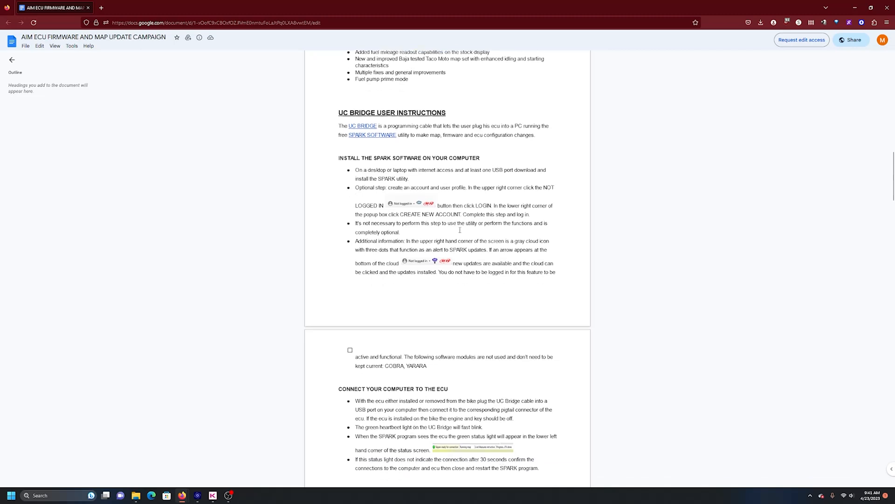
scroll(down, 3)
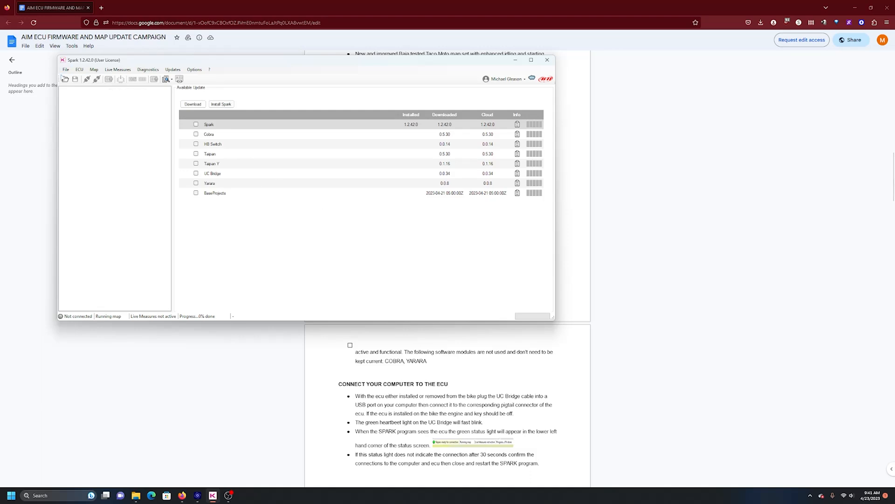
mouse_move(454, 92)
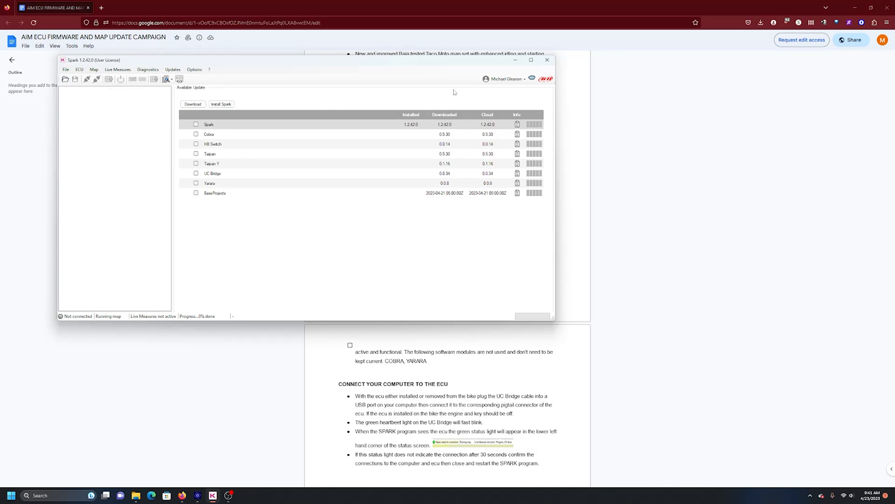
mouse_move(630, 164)
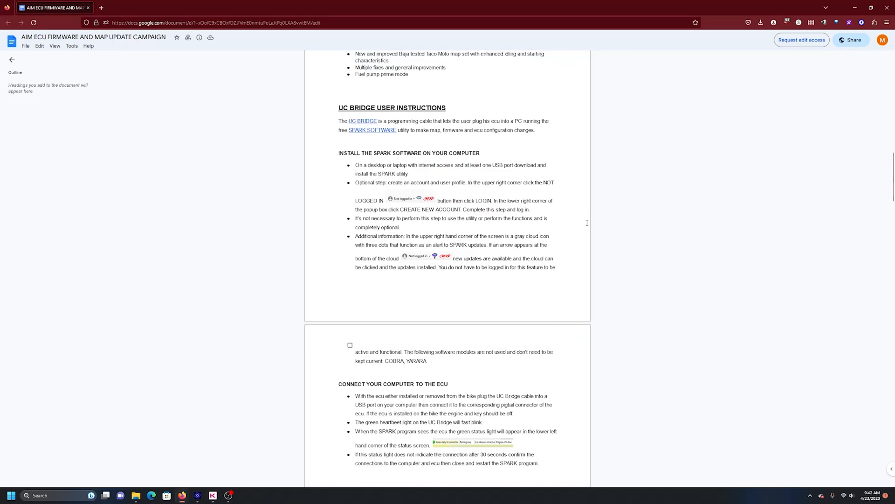
Scroll the guide past connecting the computer to the ECU to the Firmware Check section
scroll(down, 3)
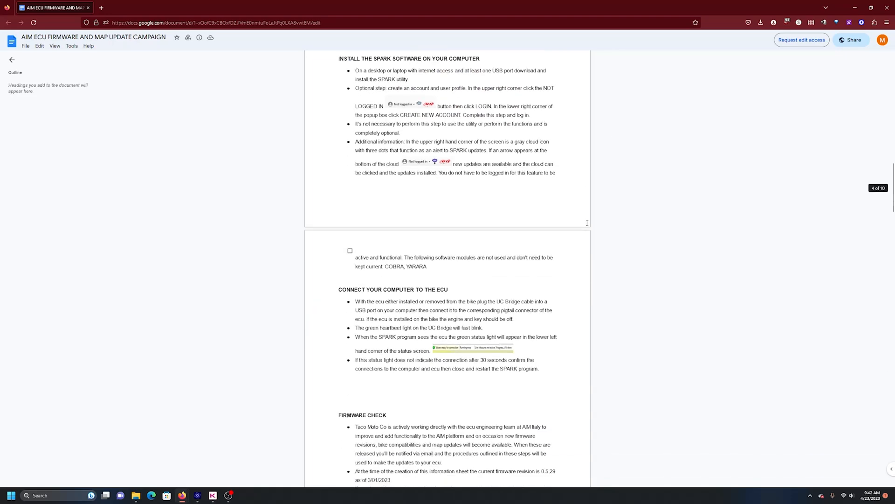
scroll(down, 3)
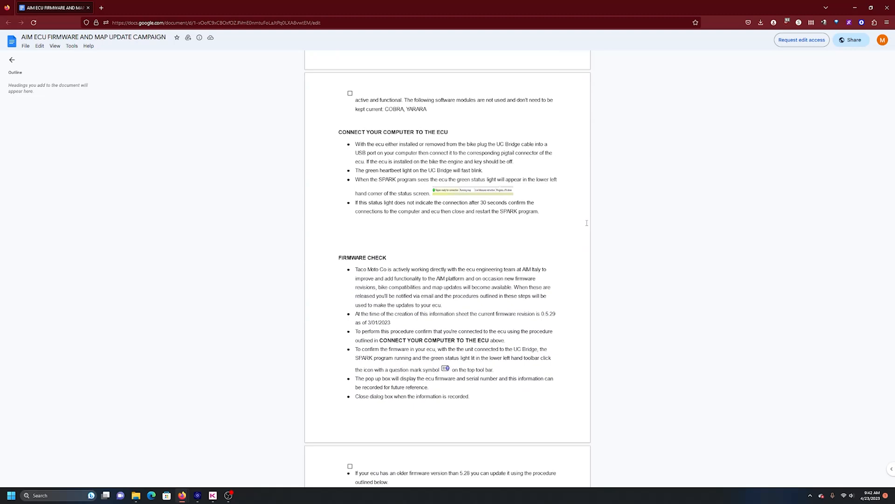
mouse_move(751, 218)
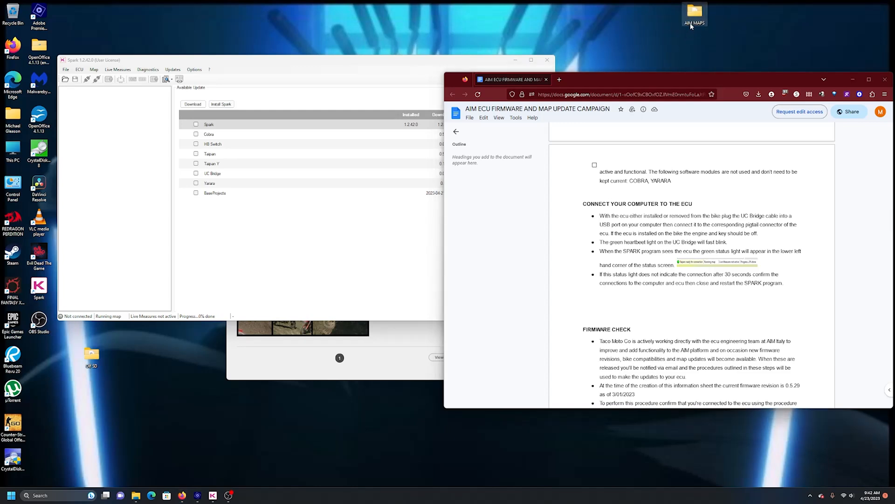
Open the AIM MAPS desktop folder, then scroll the guide toward Update Your ECU Firmware
double_click(694, 11)
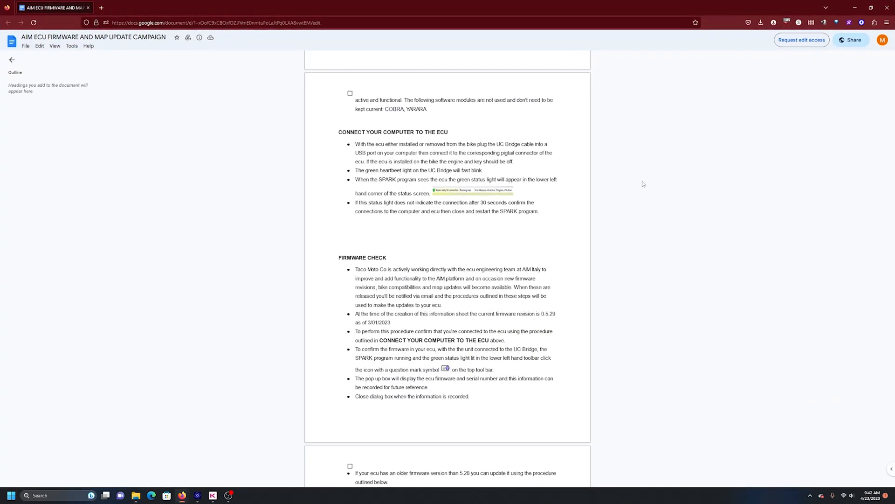
scroll(down, 3)
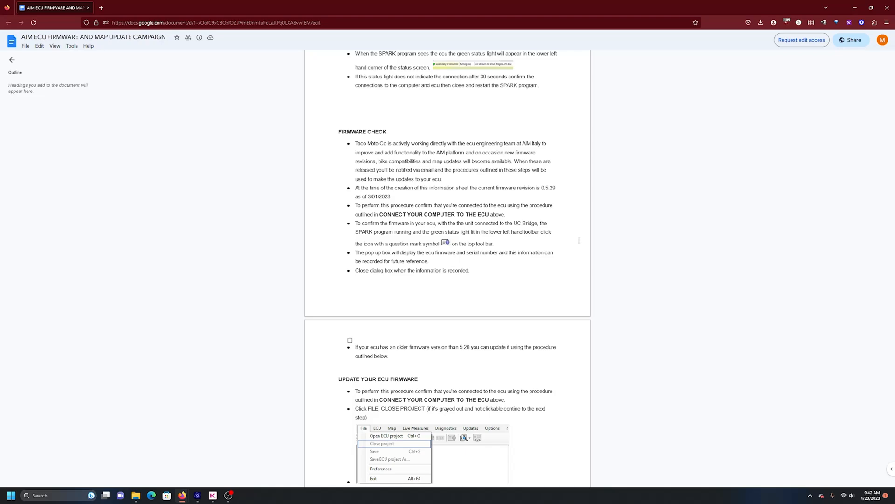
scroll(down, 3)
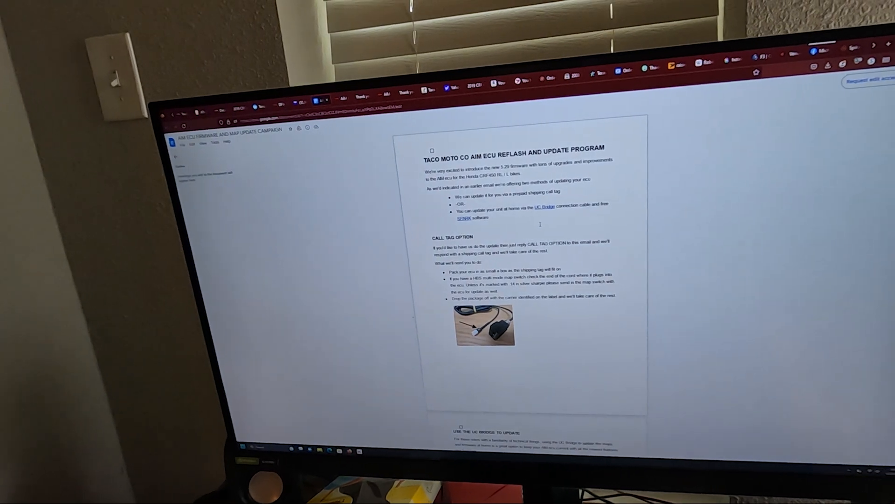
Scroll the guide through the UC Bridge and Spark install sections to Connect Your Computer to the ECU
scroll(down, 3)
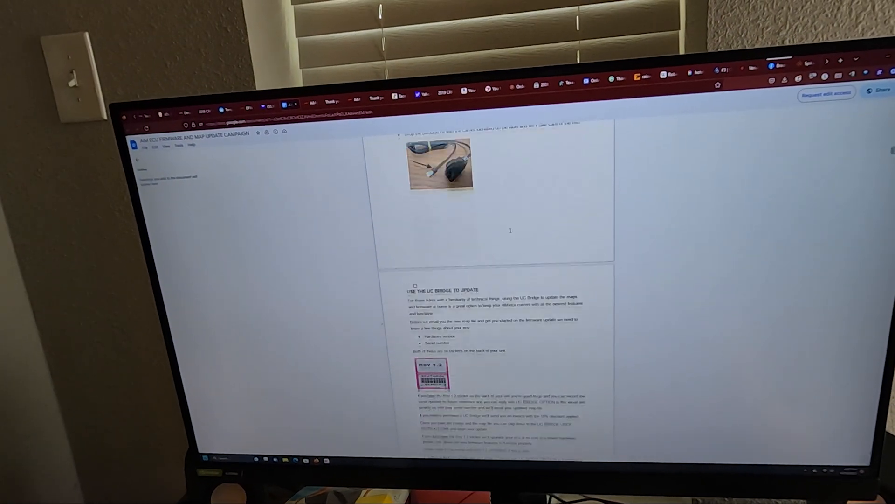
scroll(down, 3)
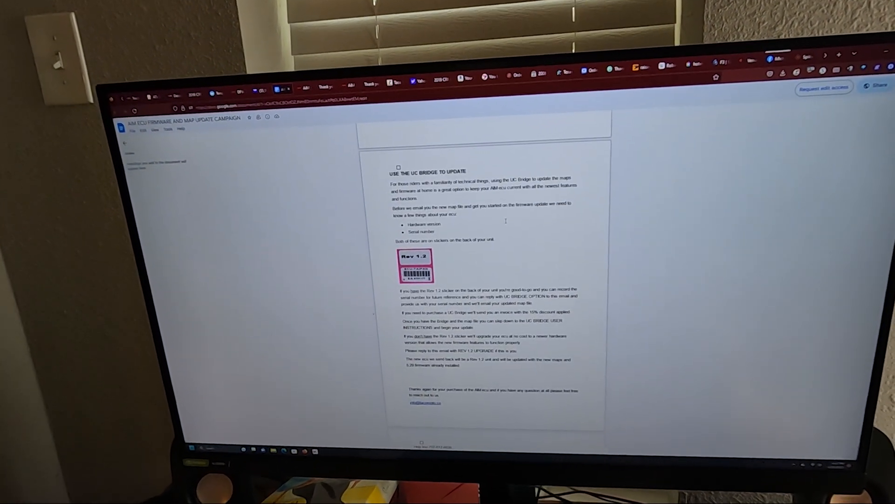
scroll(down, 3)
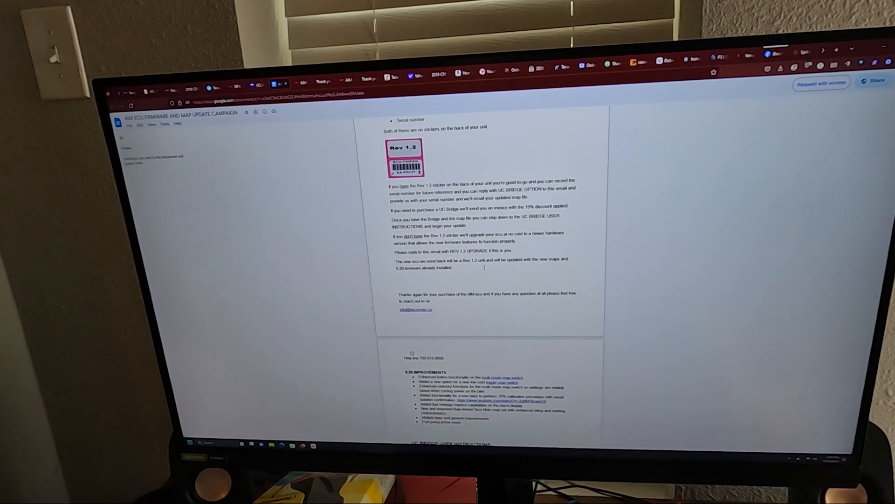
scroll(down, 3)
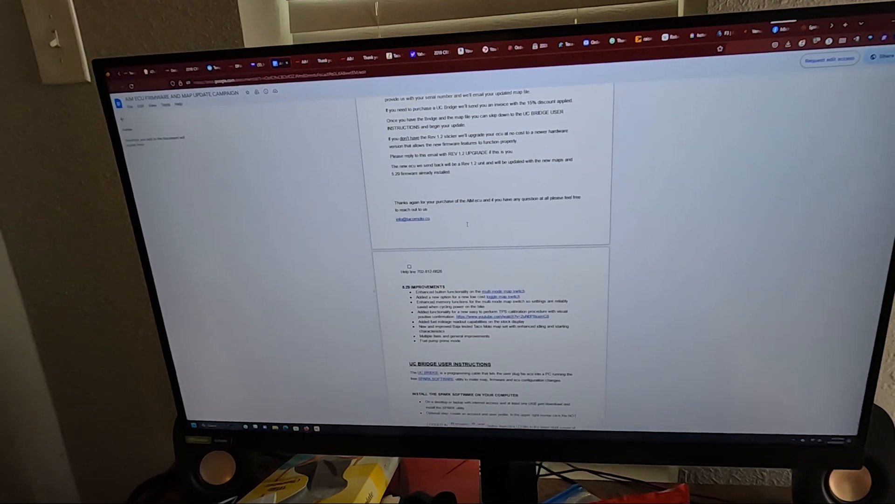
scroll(down, 3)
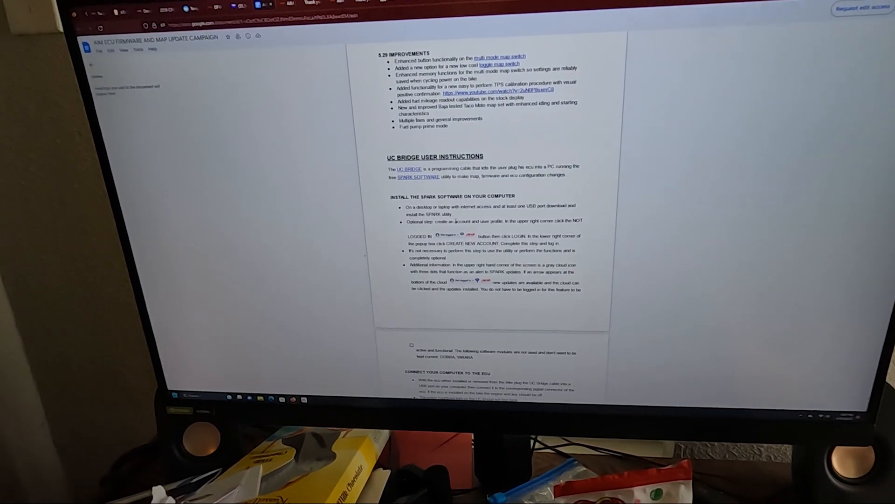
scroll(down, 3)
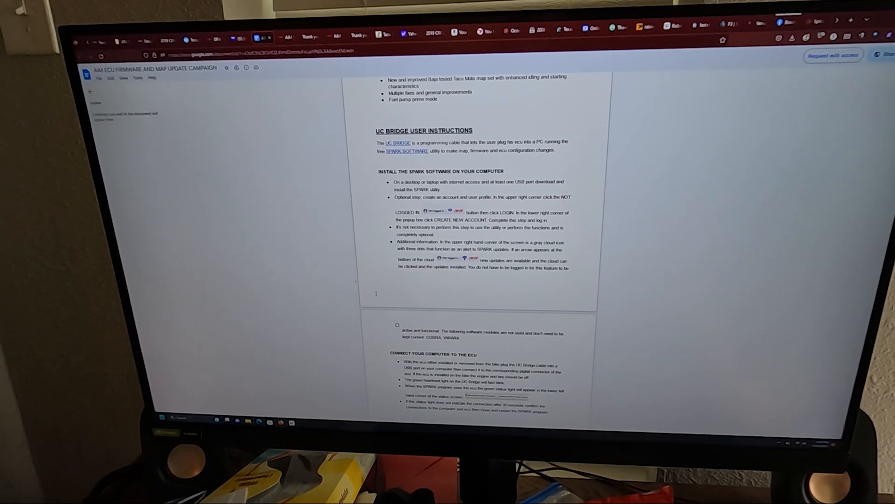
scroll(down, 3)
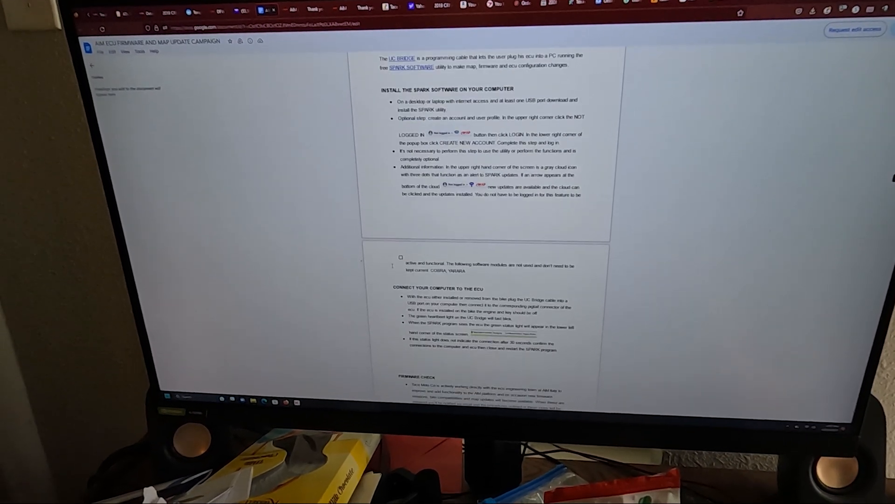
scroll(down, 3)
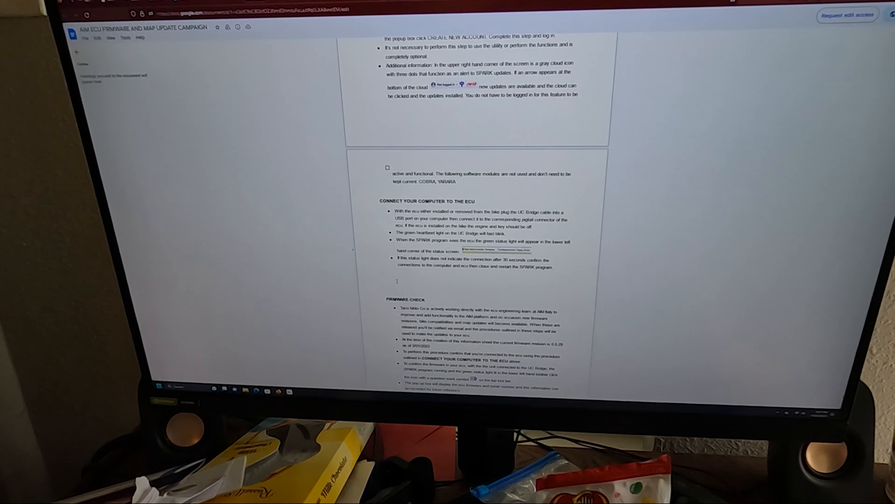